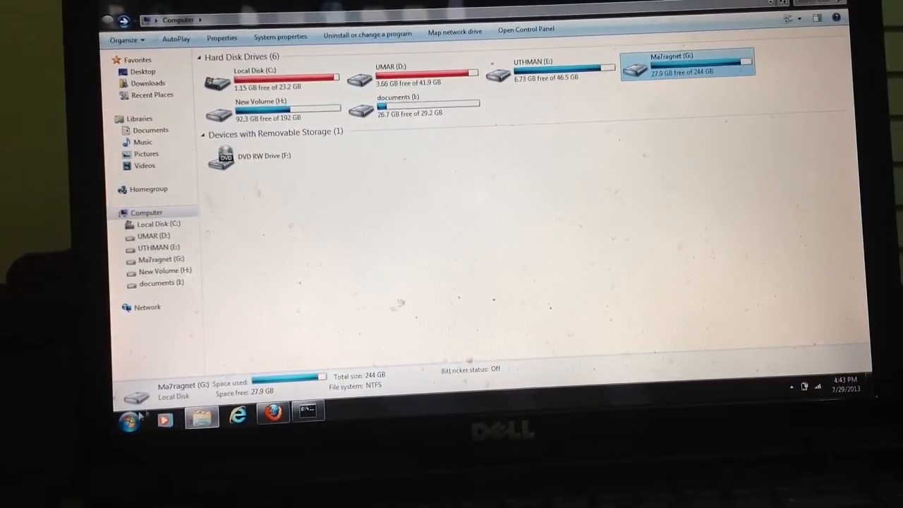
# - Open the Run dialog from the Start menu and enter cmd
pyautogui.click(131, 419)
pyautogui.write('cmd')
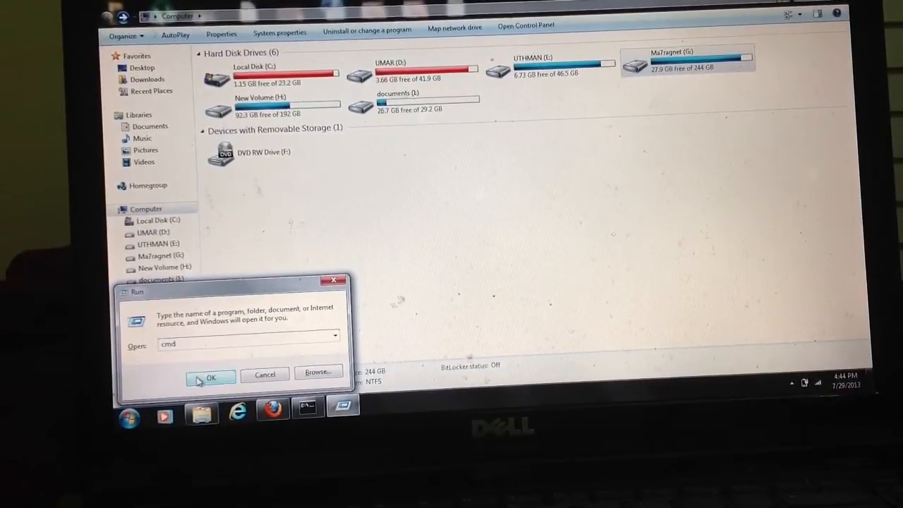
# - Launch Command Prompt and begin typing the attrib -h -r -s /s /d command
pyautogui.click(210, 377)
pyautogui.write('attrib -')
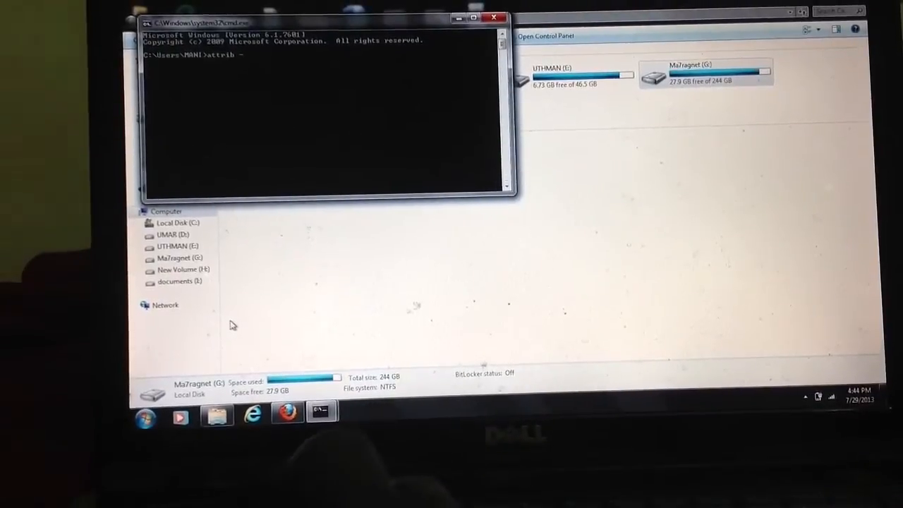
pyautogui.write('h')
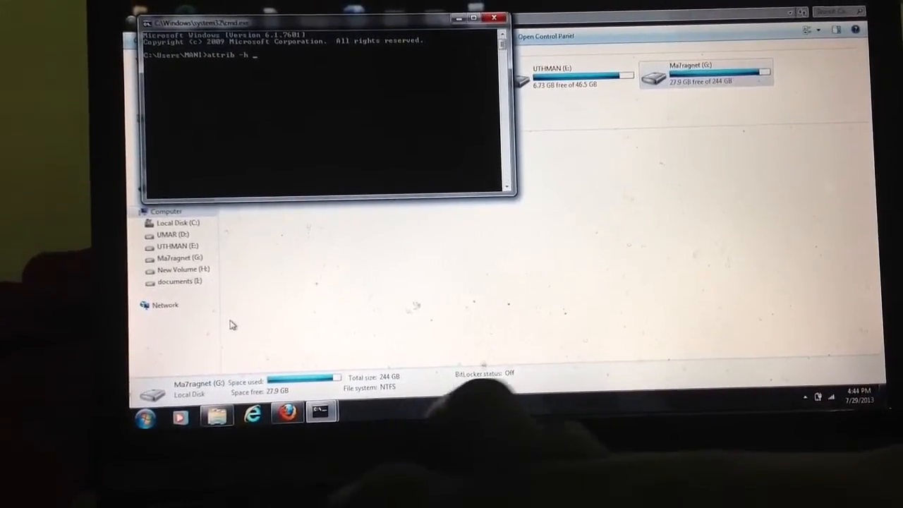
pyautogui.write('-r')
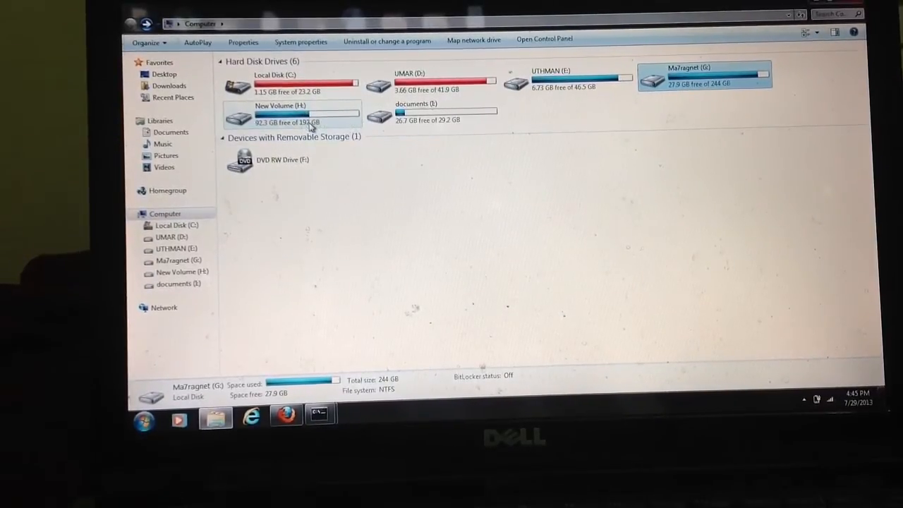
# - Select the New Volume (H:) drive in Explorer
pyautogui.doubleClick(287, 111)
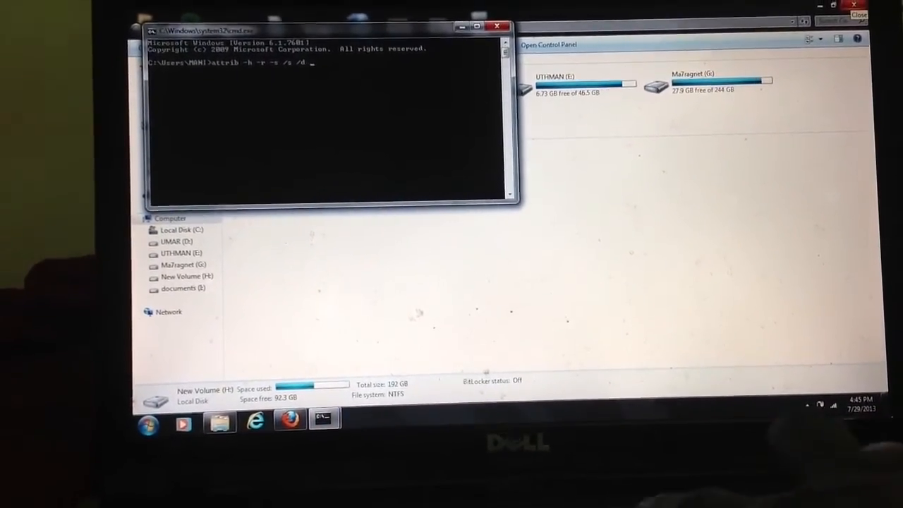
# - Point the attrib command at H:\*.* and run it
pyautogui.write('H:\\')
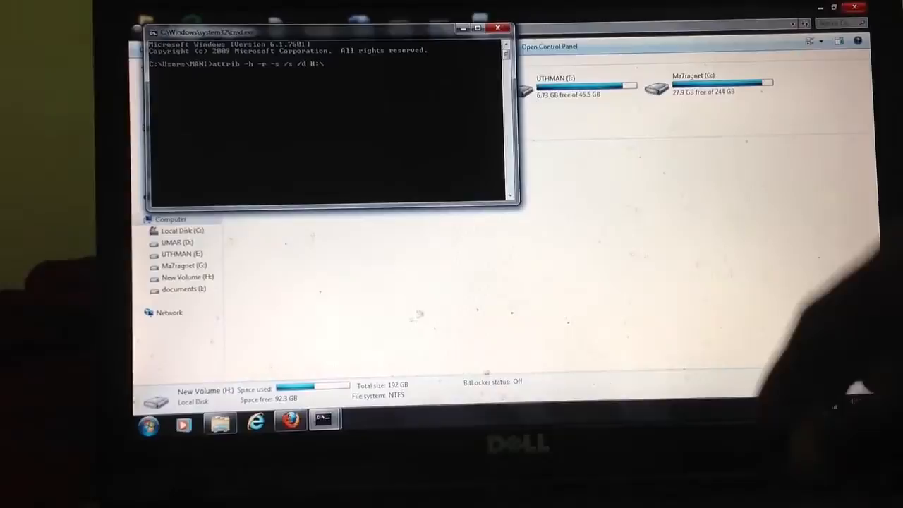
pyautogui.write('*')
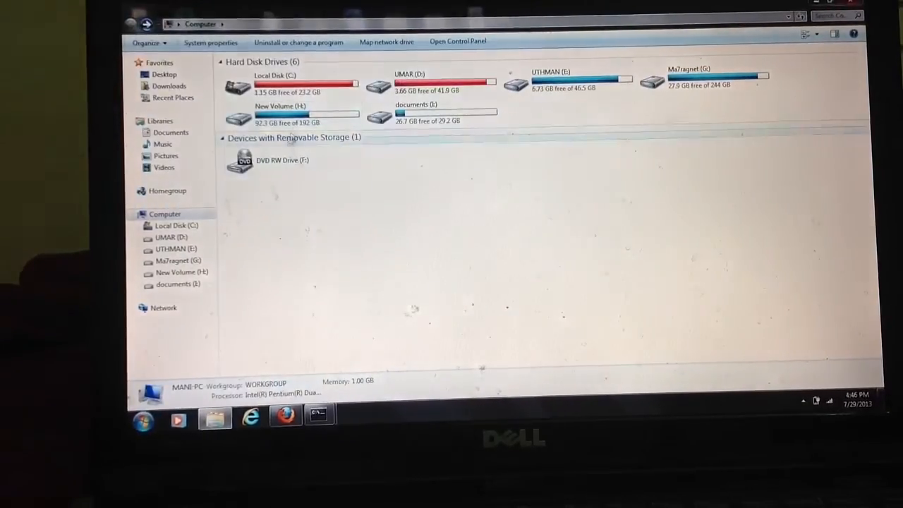
pyautogui.moveTo(296, 120)
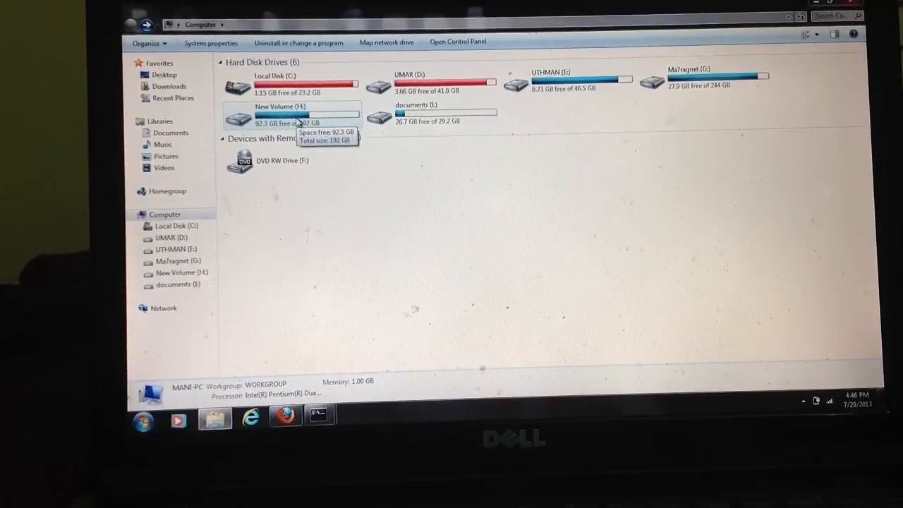
# - Open New Volume (H:) to confirm its 17 items appear as folders
pyautogui.doubleClick(293, 112)
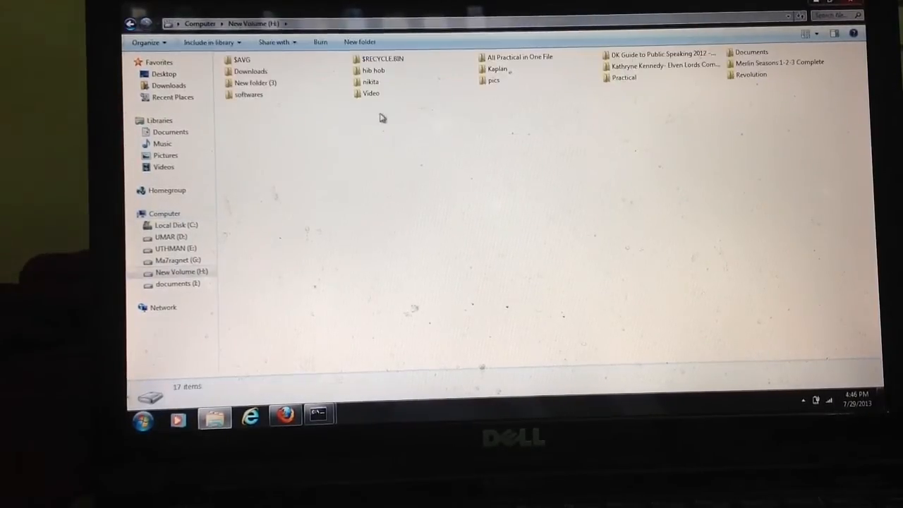